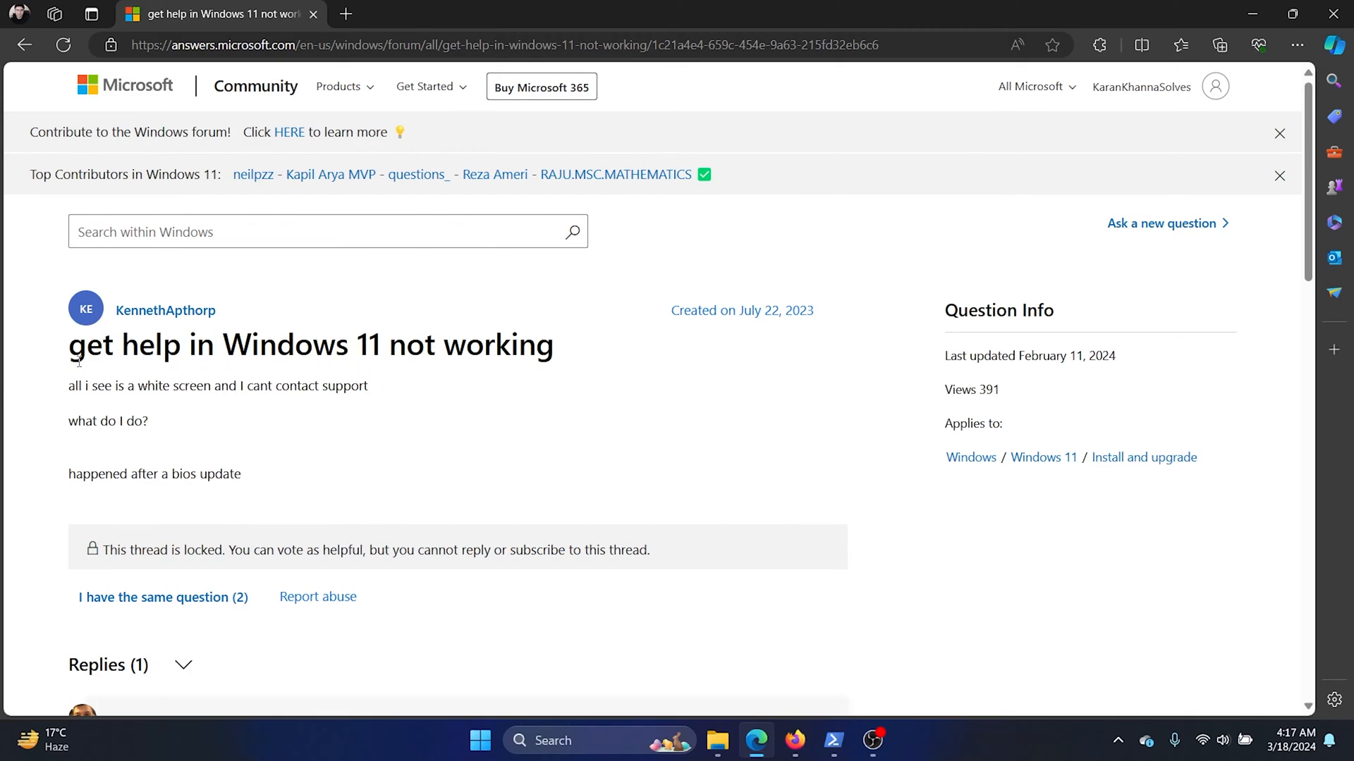
Scroll the Get Help thread down to the reply listing the numbered fix steps.
{"action": "left_click_drag", "start_coordinate": [197, 344], "coordinate": [456, 344]}
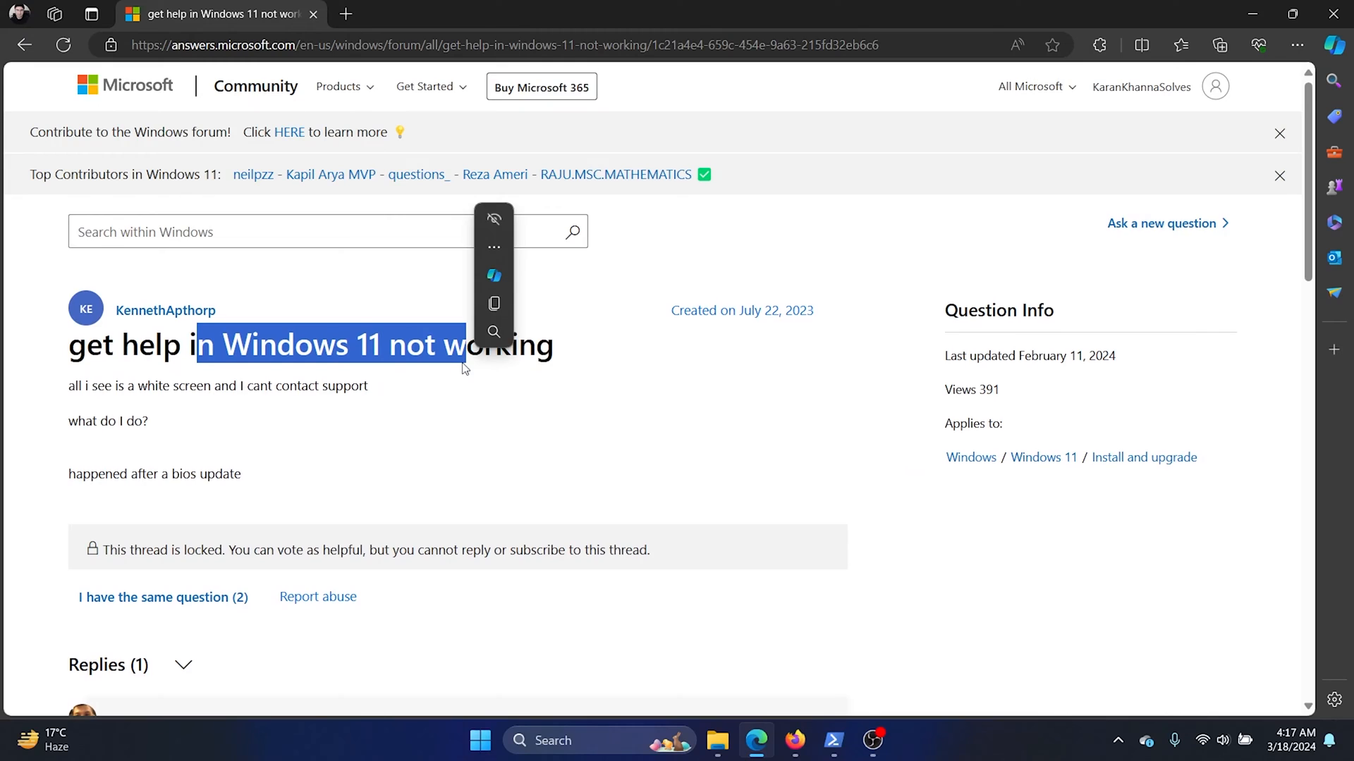
{"action": "scroll", "scroll_direction": "down", "scroll_amount": 3}
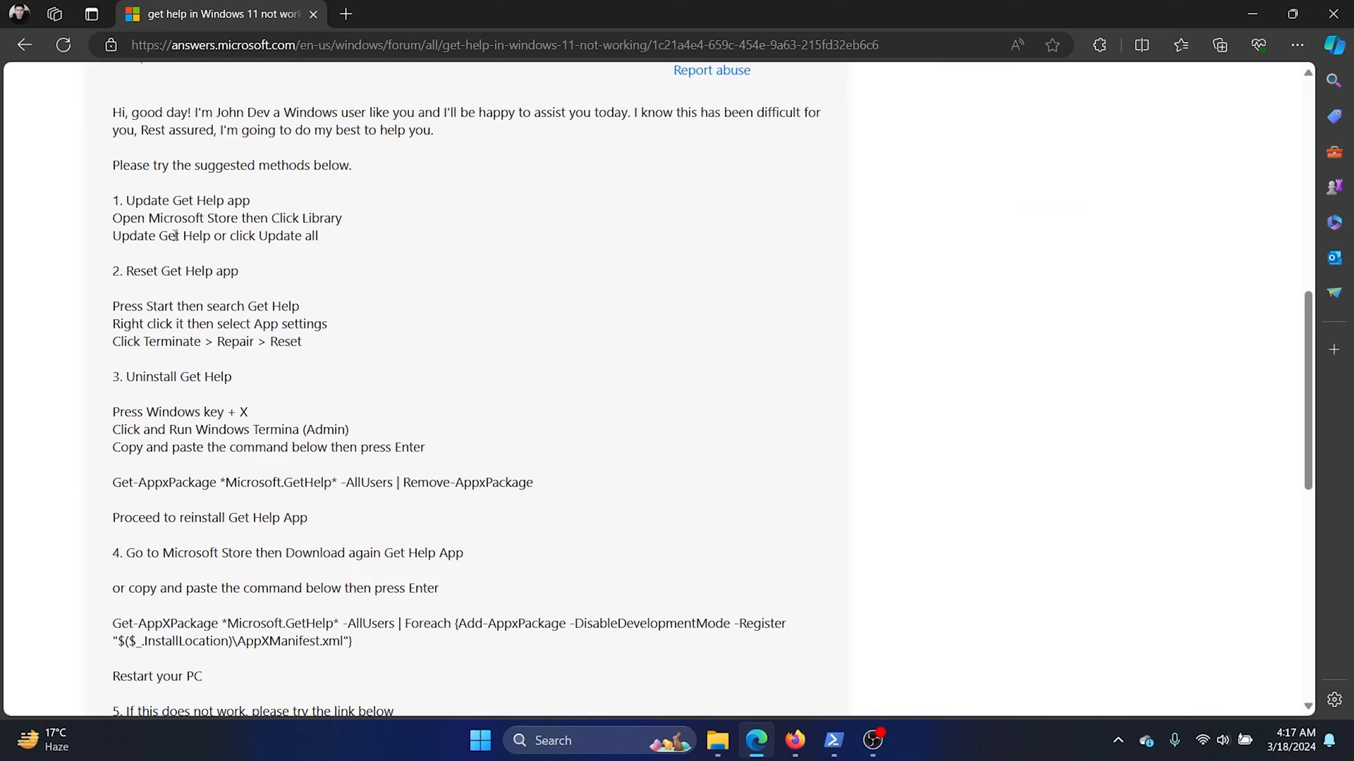
{"action": "mouse_move", "coordinate": [350, 268]}
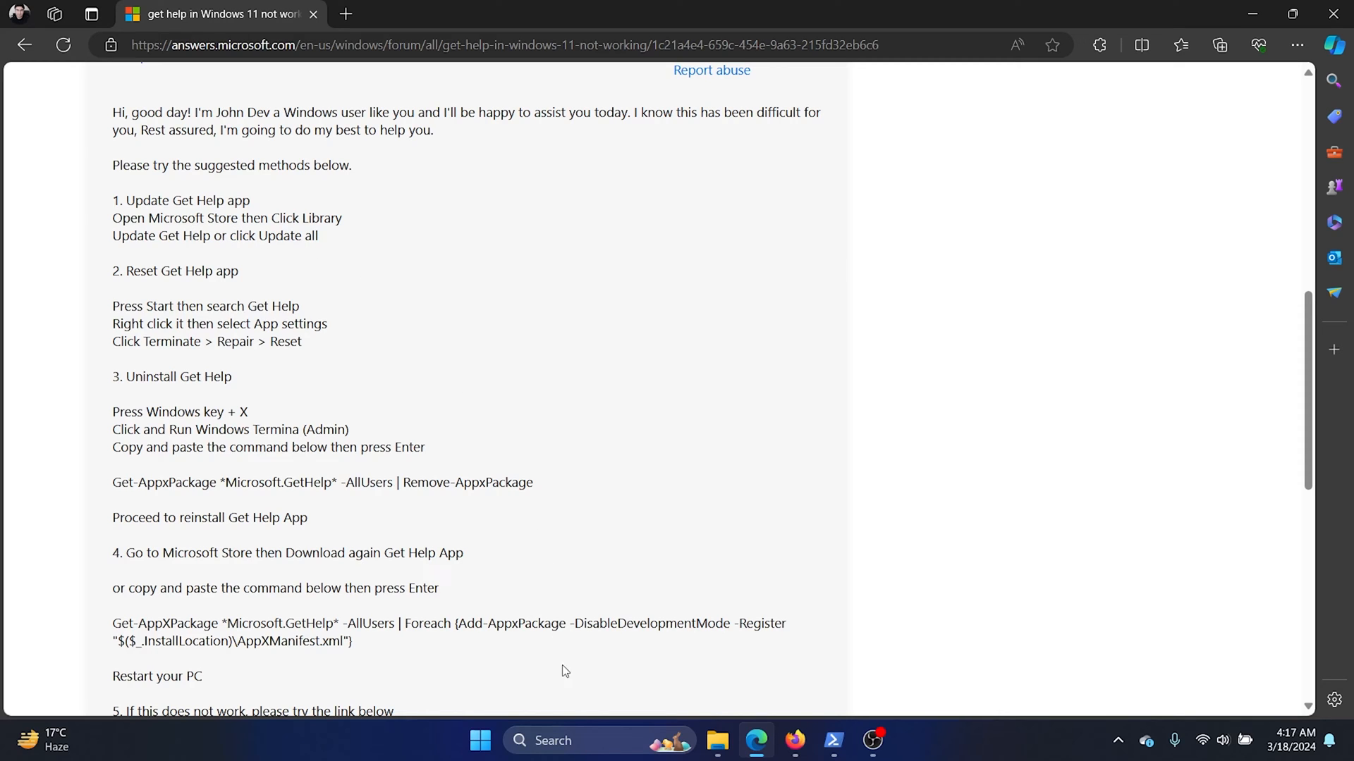
{"action": "type", "text": "microsoft Store"}
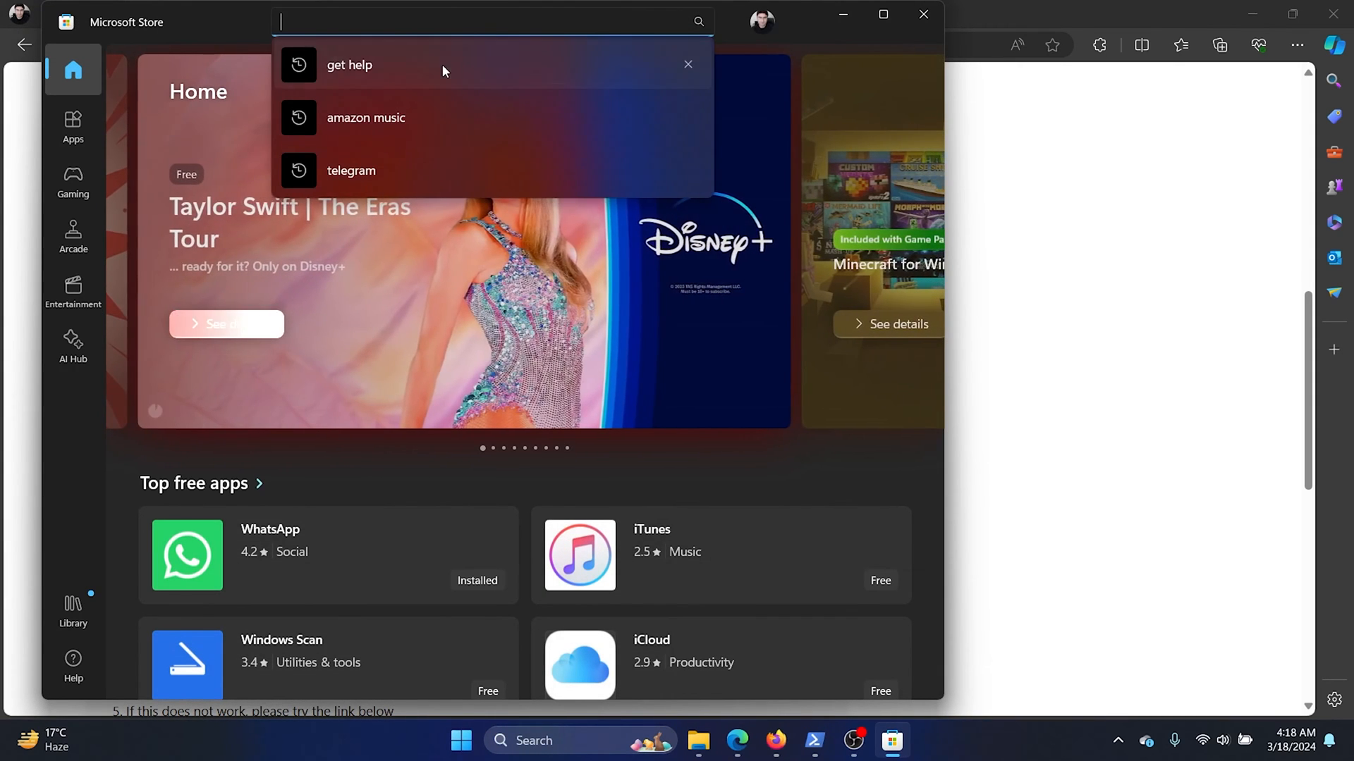
{"action": "left_click", "coordinate": [350, 65]}
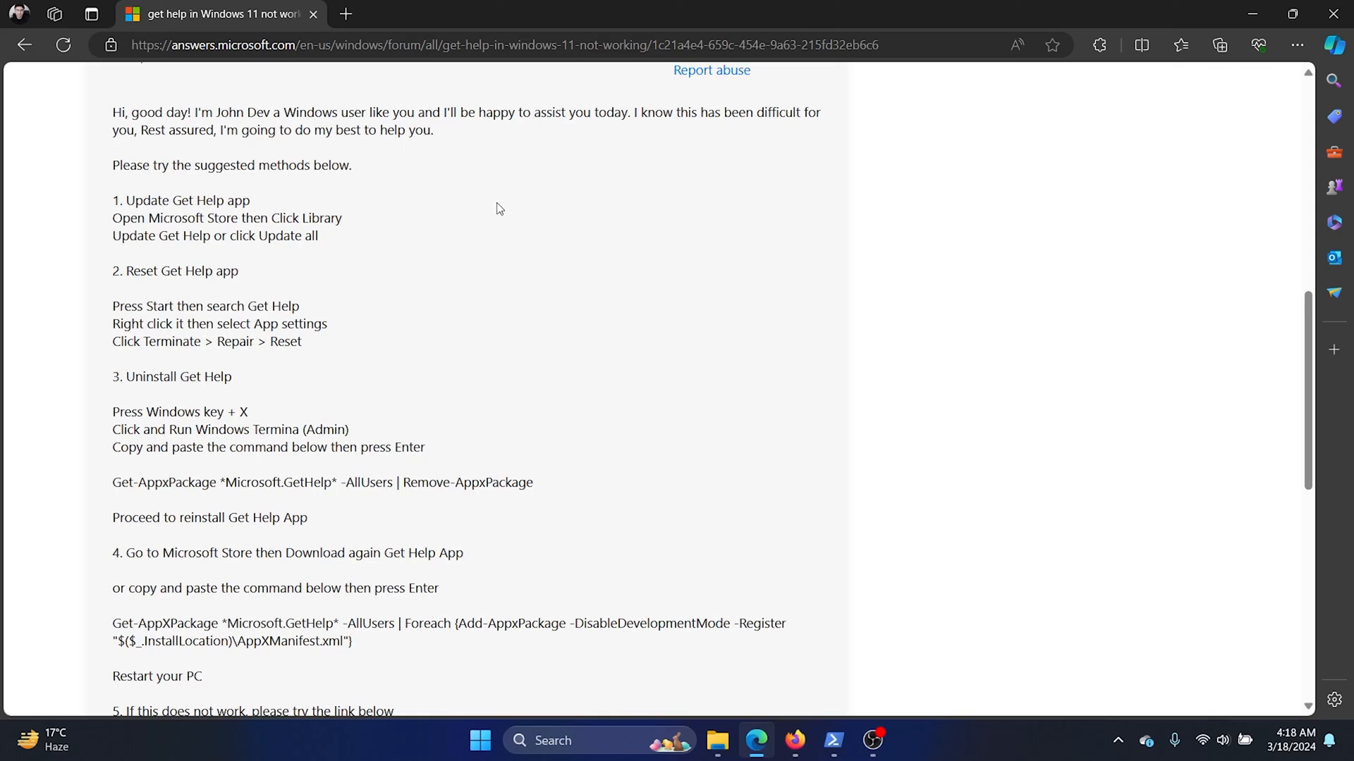
{"action": "mouse_move", "coordinate": [242, 192]}
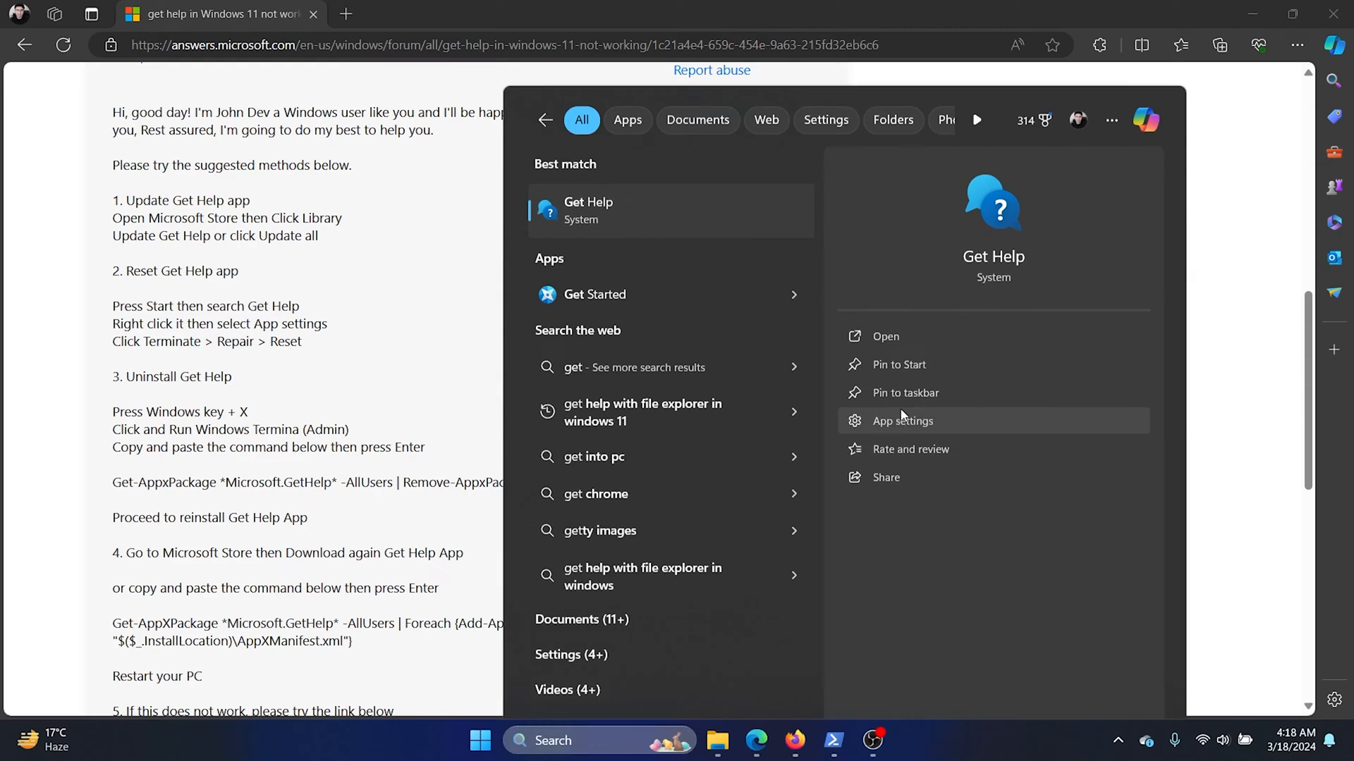
Open Get Help's App settings page from the Start search results.
{"action": "left_click", "coordinate": [903, 420]}
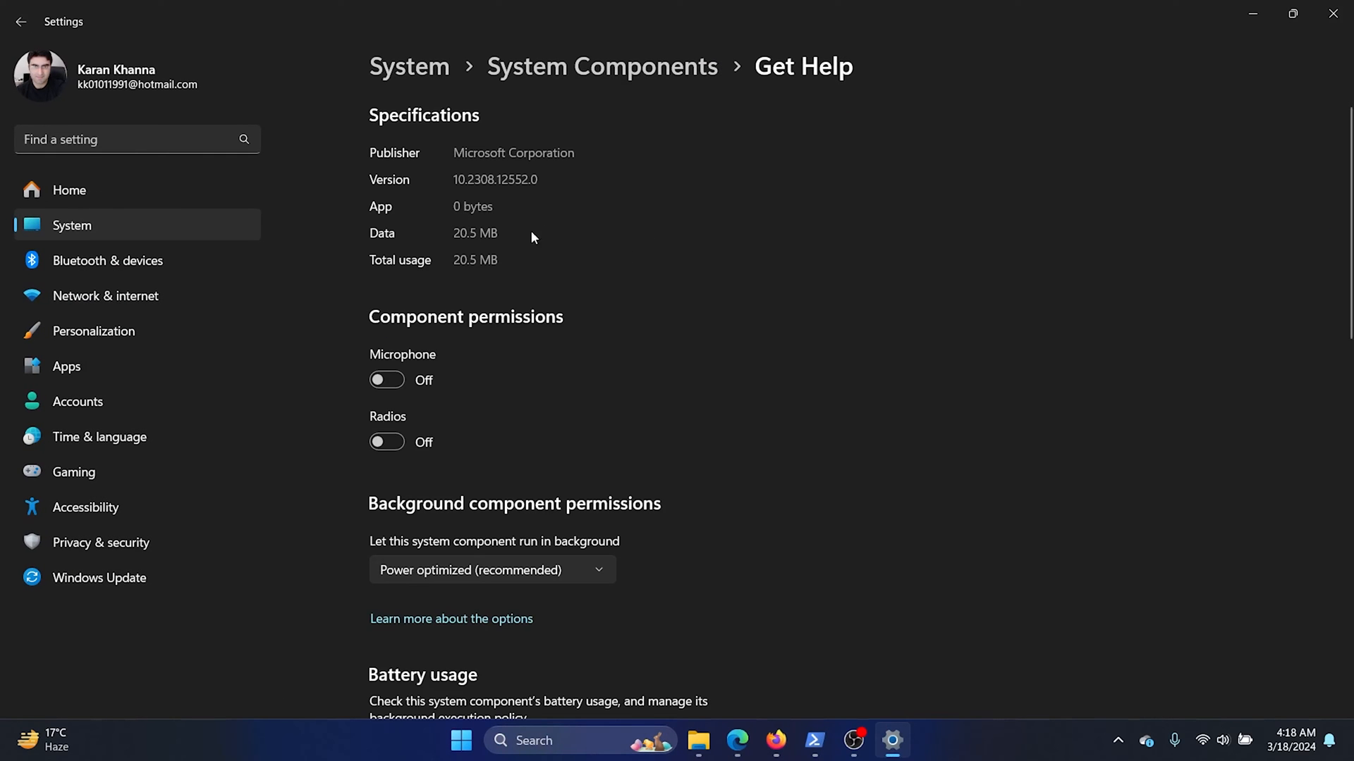
Reach Get Help's Terminate/Reset options and run Repair on the component.
{"action": "scroll", "scroll_direction": "down", "scroll_amount": 3}
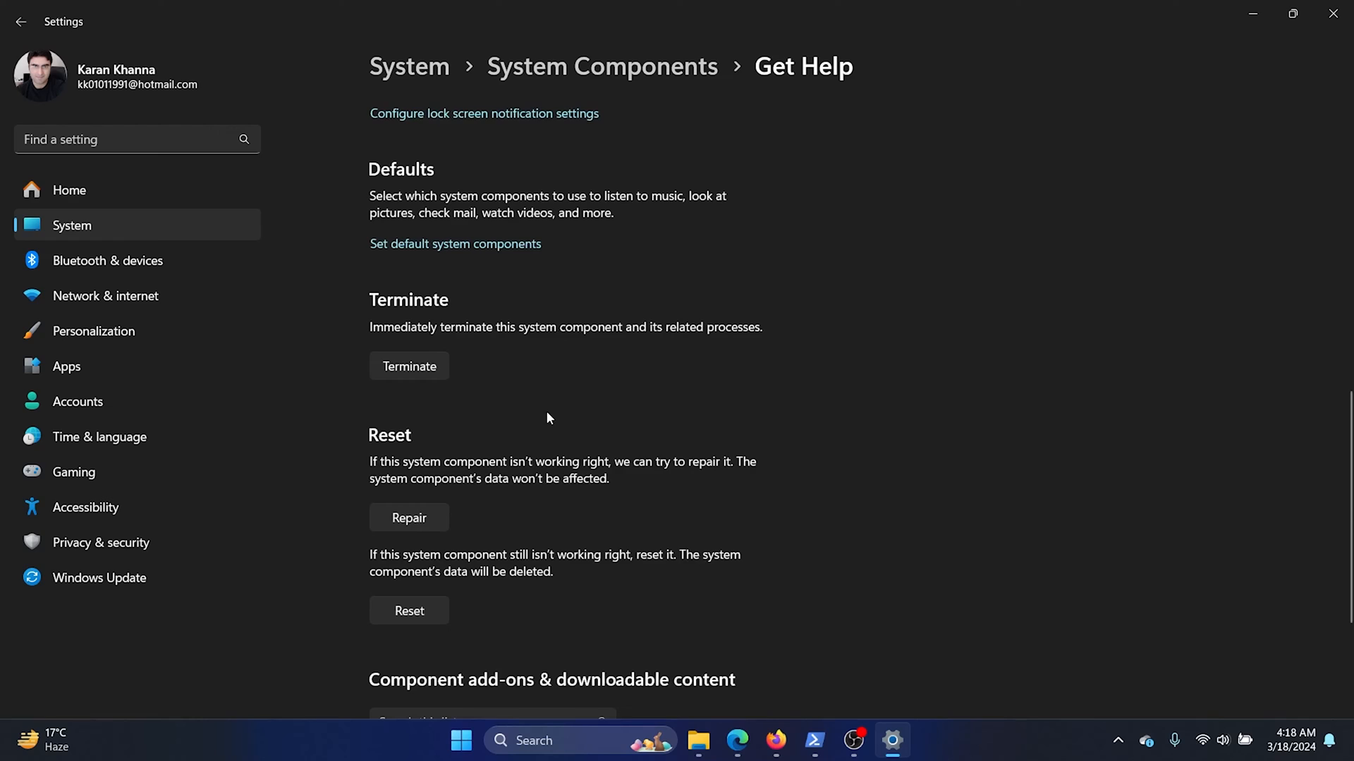
{"action": "mouse_move", "coordinate": [405, 384]}
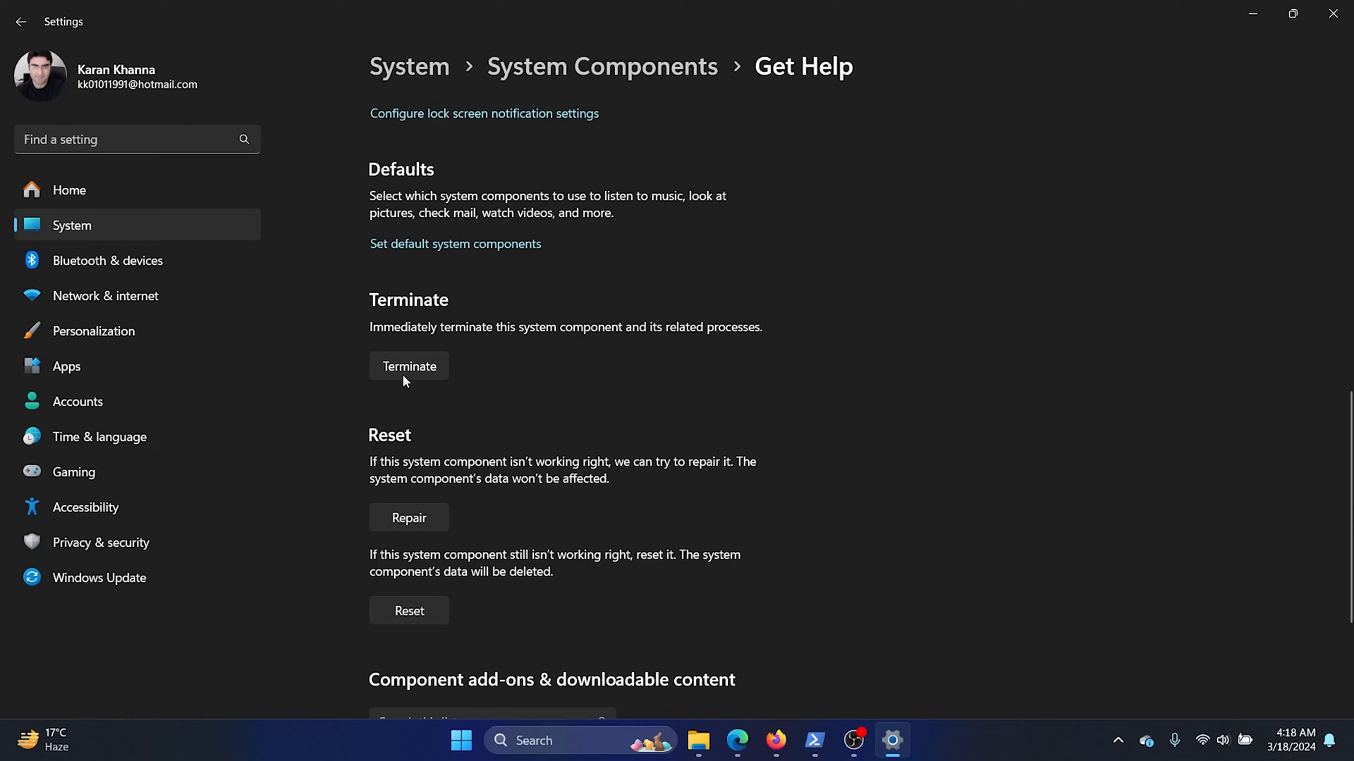
{"action": "mouse_move", "coordinate": [495, 454]}
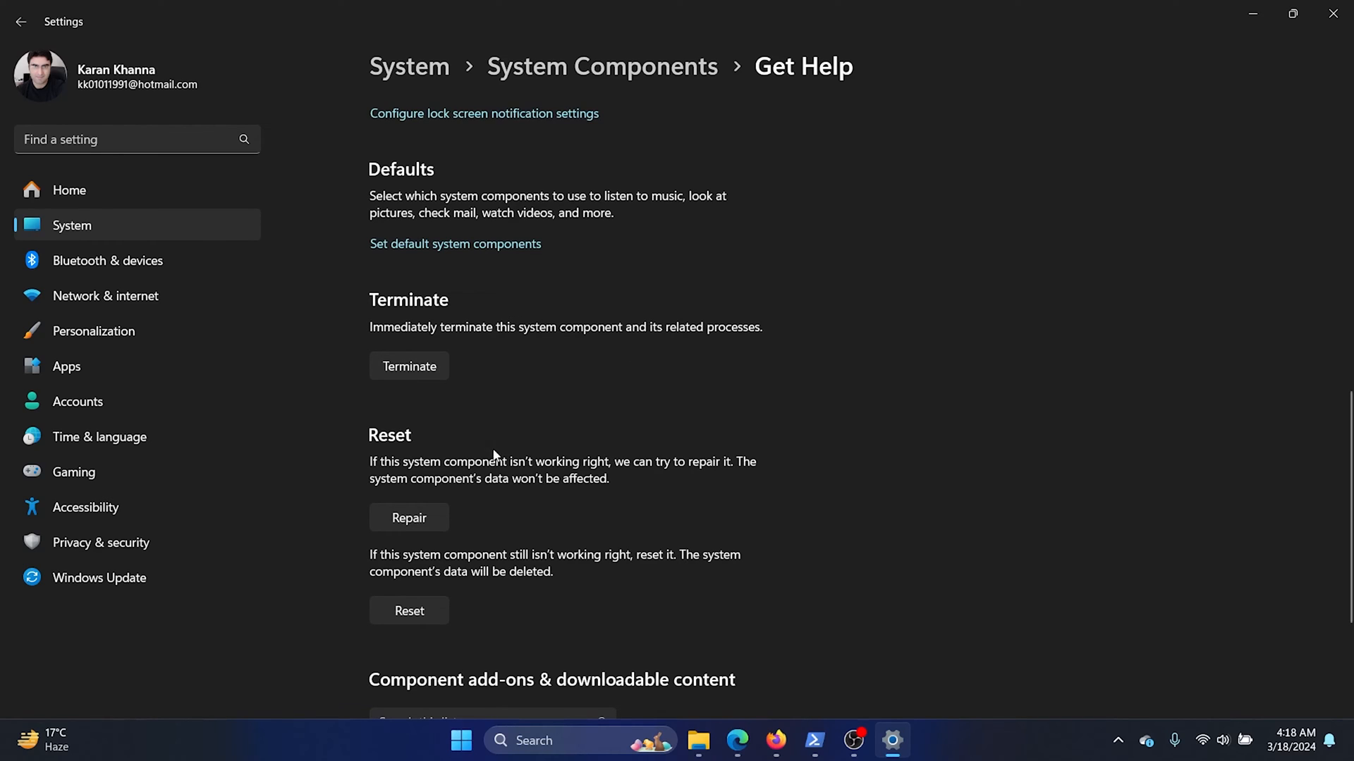
{"action": "left_click", "coordinate": [409, 518]}
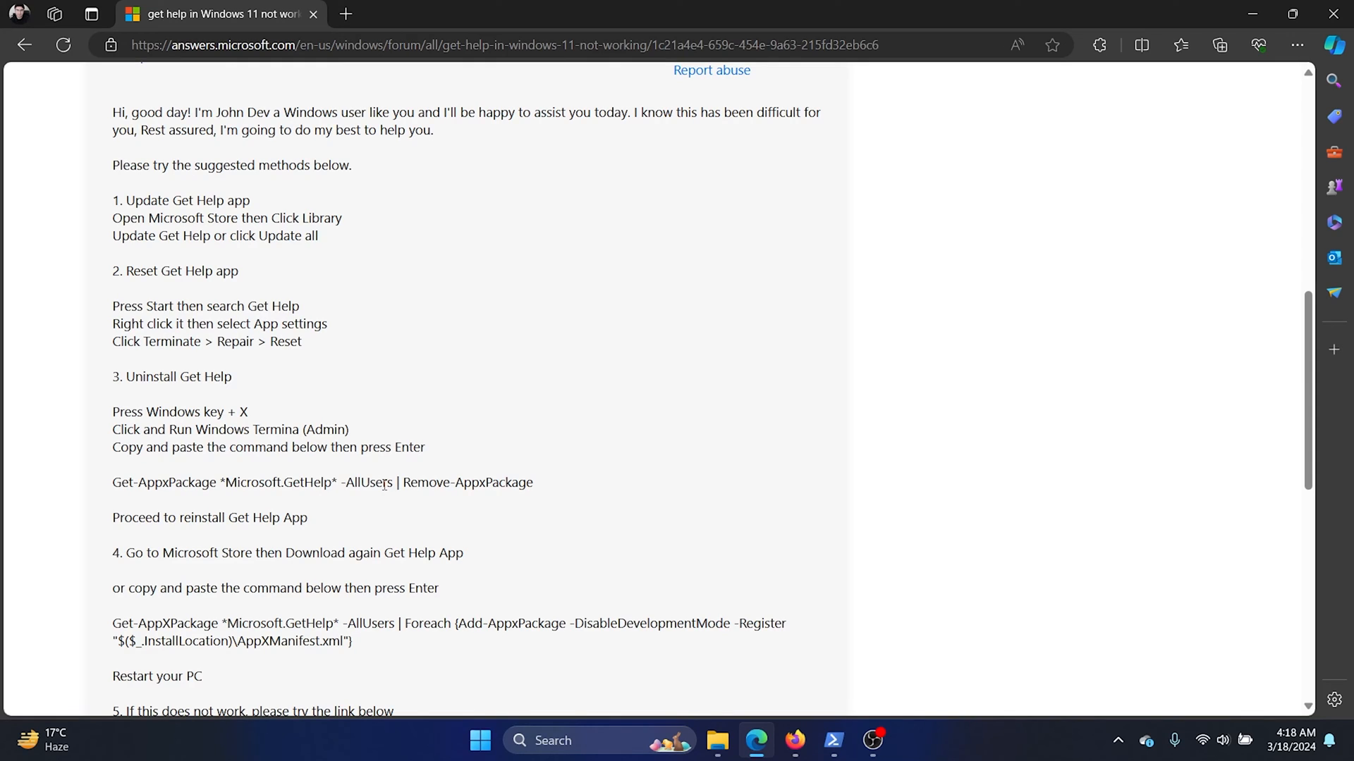
{"action": "mouse_move", "coordinate": [310, 464]}
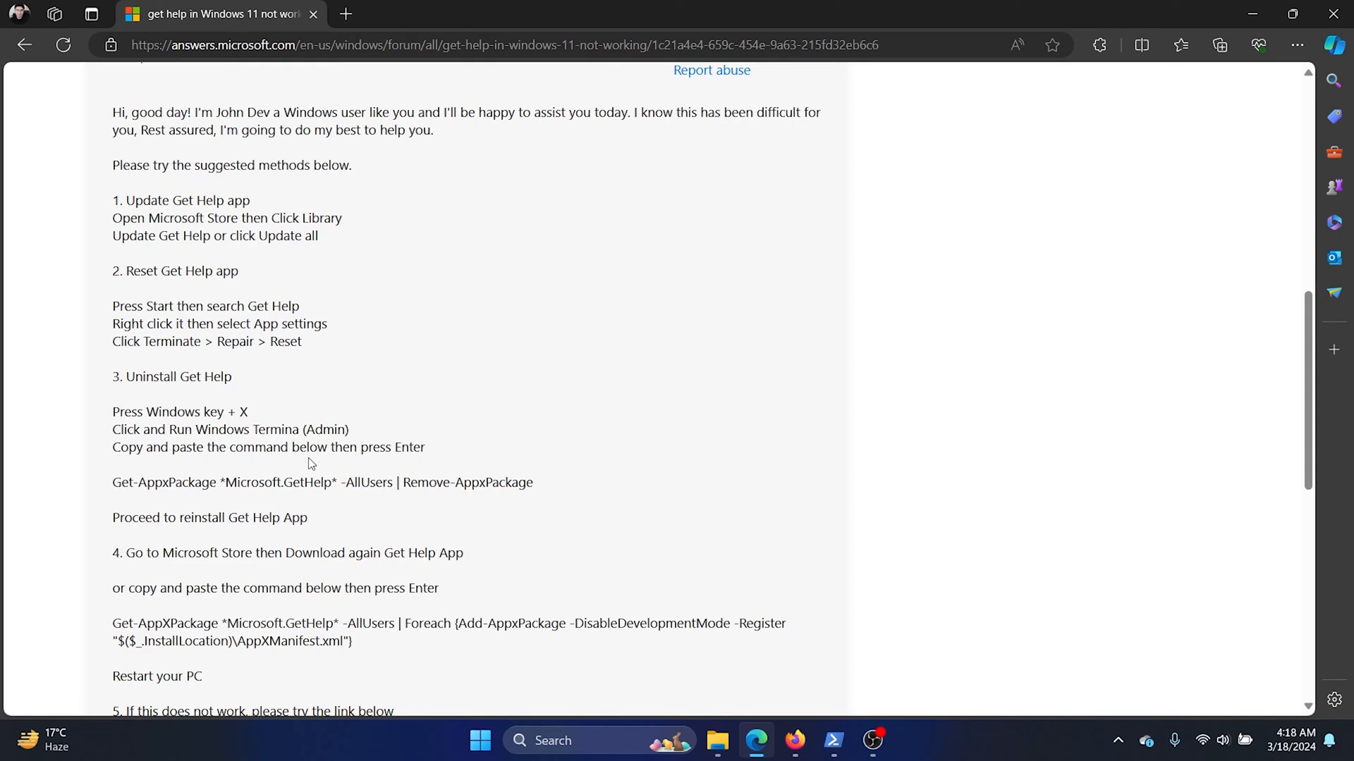
Copy the Get-AppxPackage ... Remove-AppxPackage line and search 'windows PowerShell'.
{"action": "left_click", "coordinate": [115, 466]}
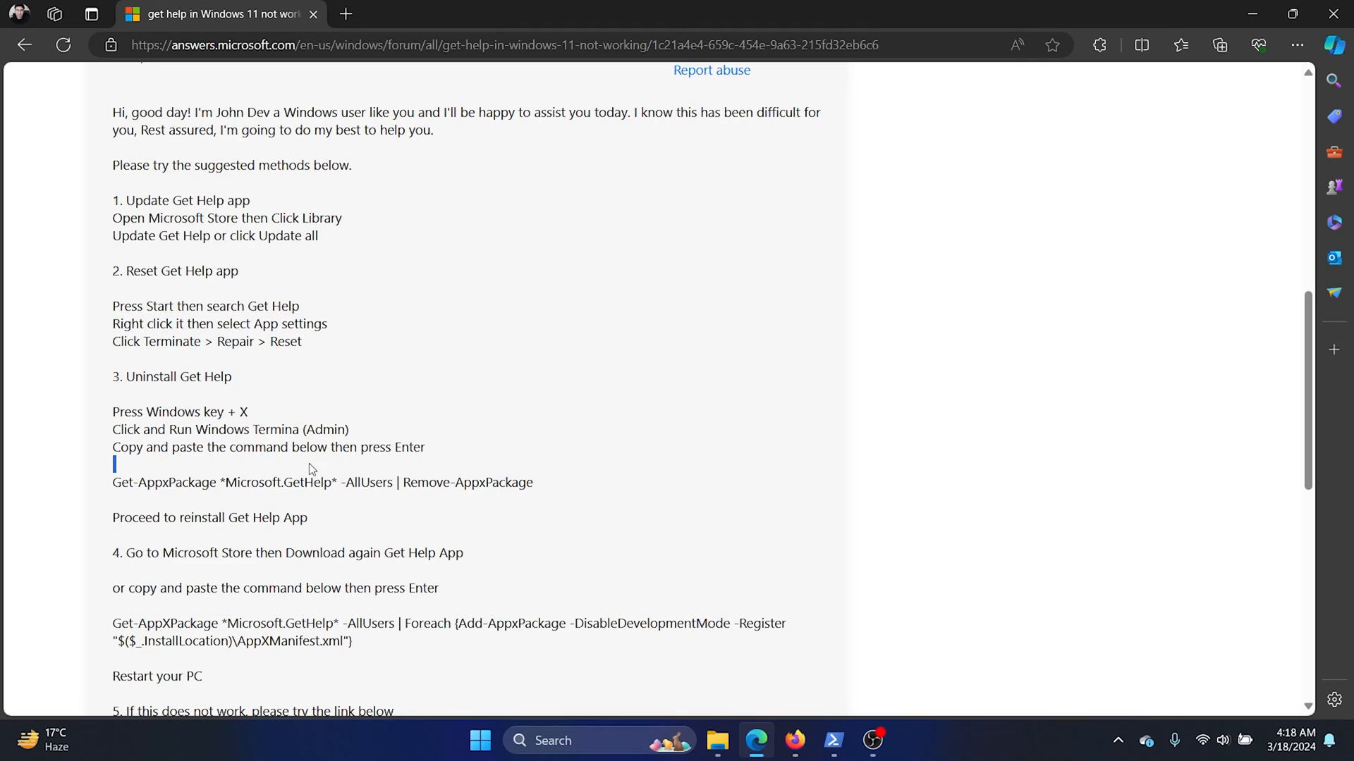
{"action": "right_click", "coordinate": [321, 483]}
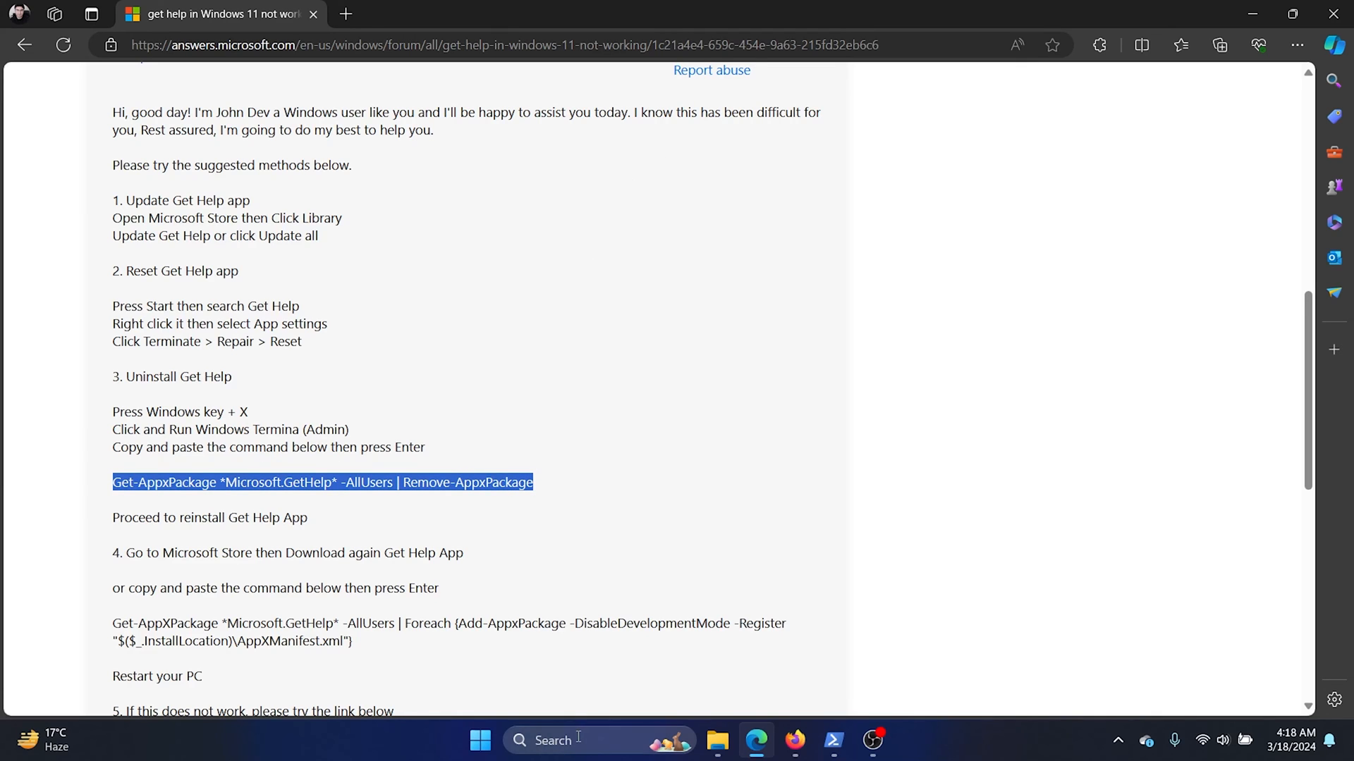
{"action": "left_click", "coordinate": [480, 740]}
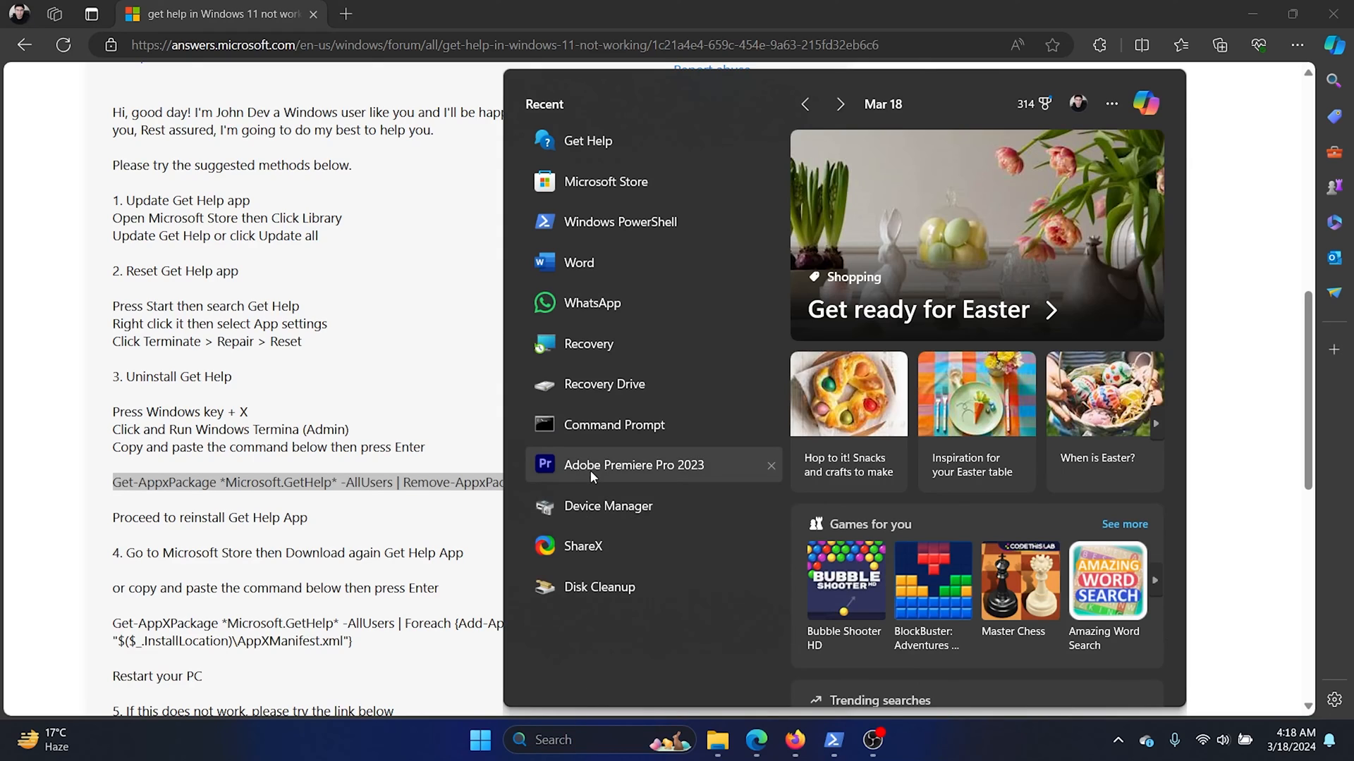
{"action": "type", "text": "windows PowerShell"}
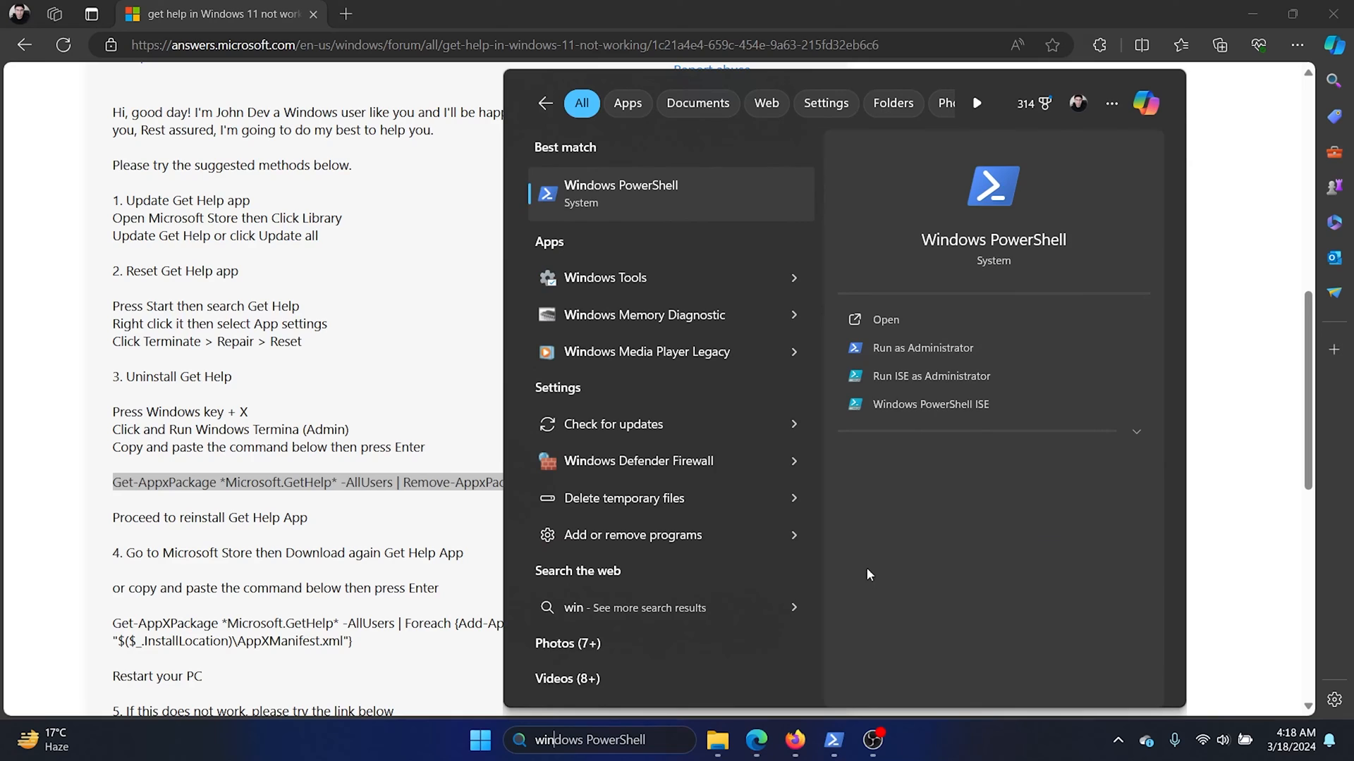
Run the Remove-AppxPackage Get Help command in an administrator PowerShell session.
{"action": "left_click", "coordinate": [922, 347]}
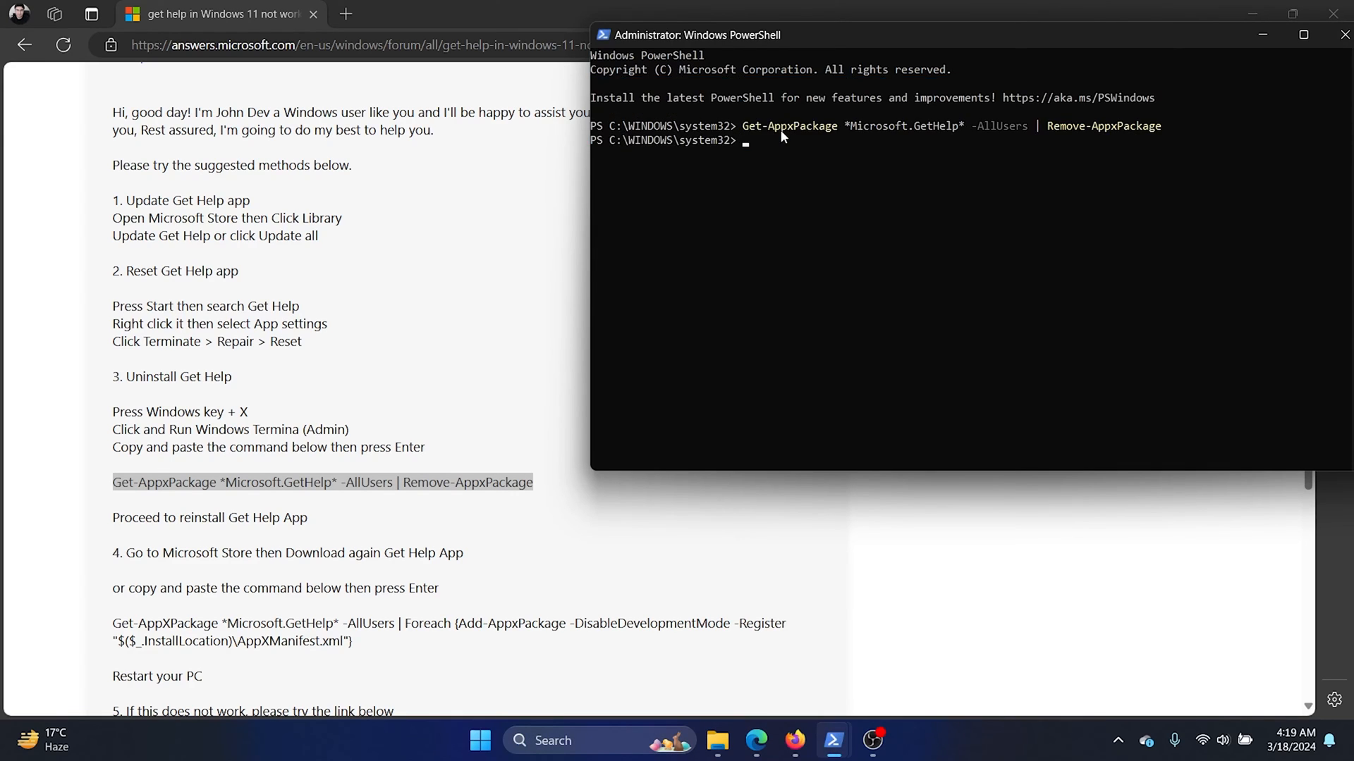
{"action": "mouse_move", "coordinate": [1064, 155]}
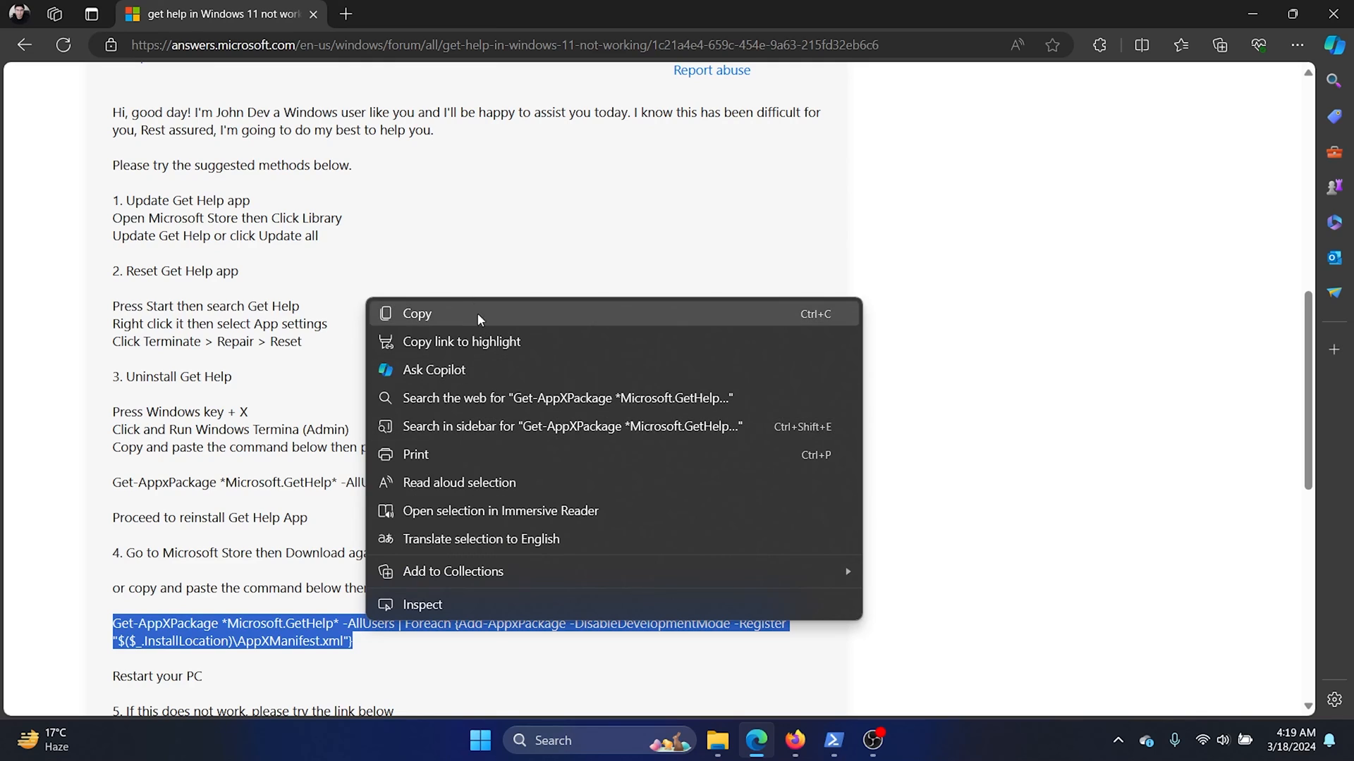
Run the Foreach Add-AppxPackage re-register command in admin PowerShell and return to the thread.
{"action": "left_click", "coordinate": [829, 742]}
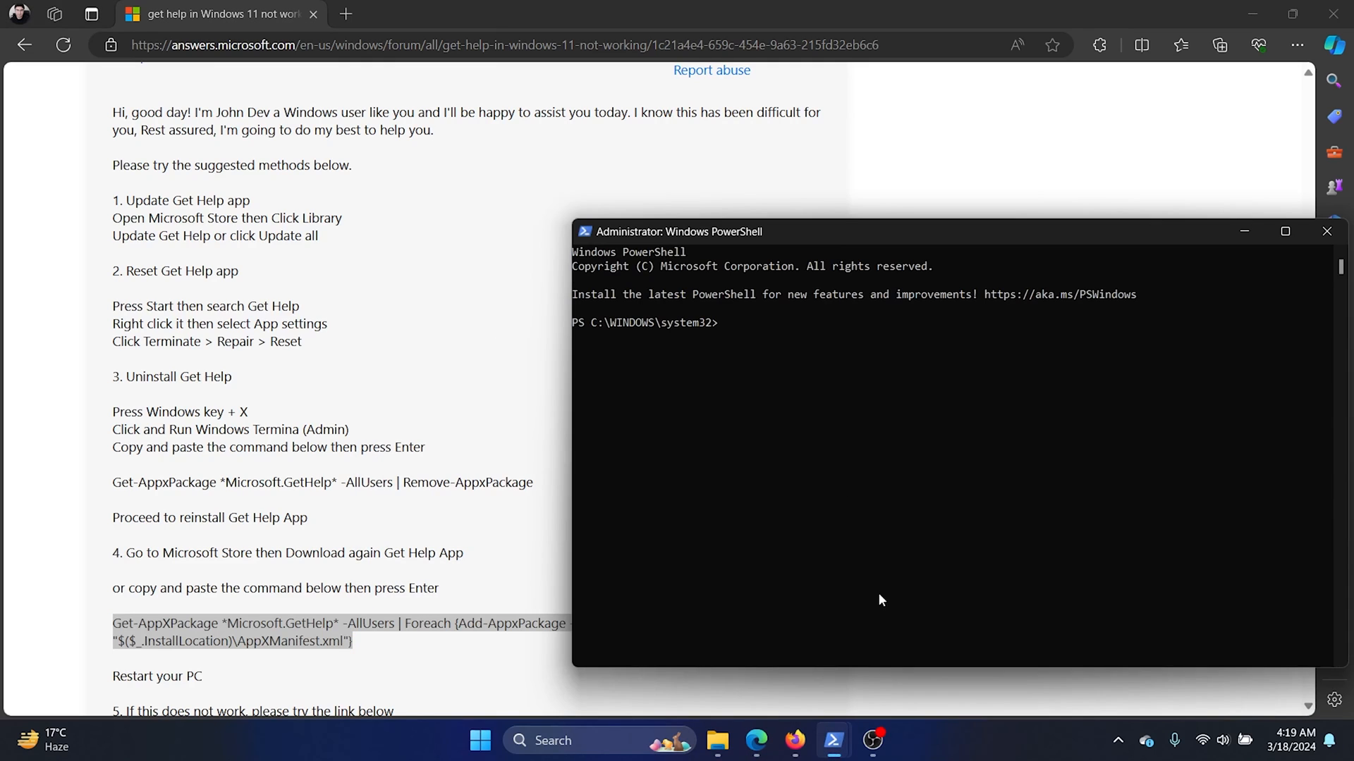
{"action": "type", "text": "Get-AppXPackage *Microsoft.GetHelp* -AllUsers | Foreach {Add-AppxPackage -DisableDevelopmentMode -Register \"$($_.InstallLocation)\\AppXManifest.xml\"}"}
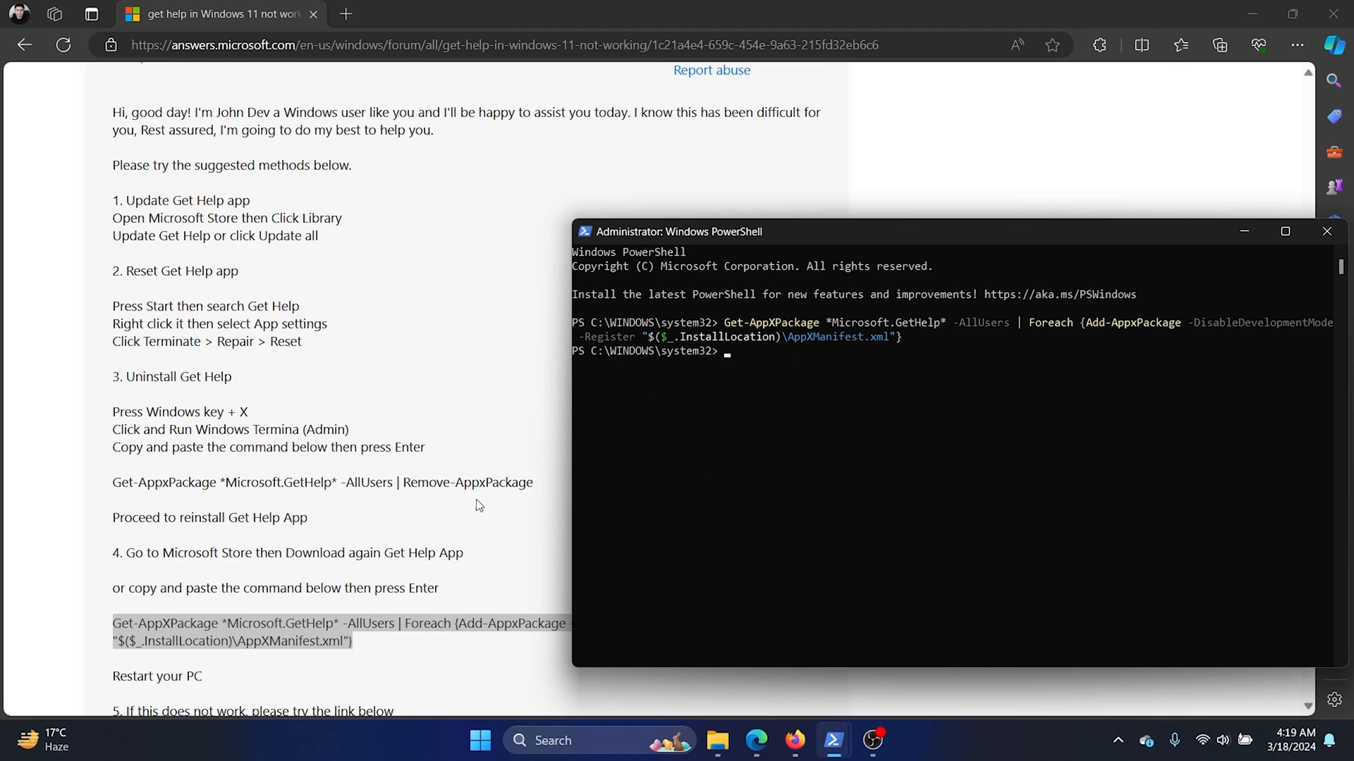
{"action": "left_click", "coordinate": [1327, 231]}
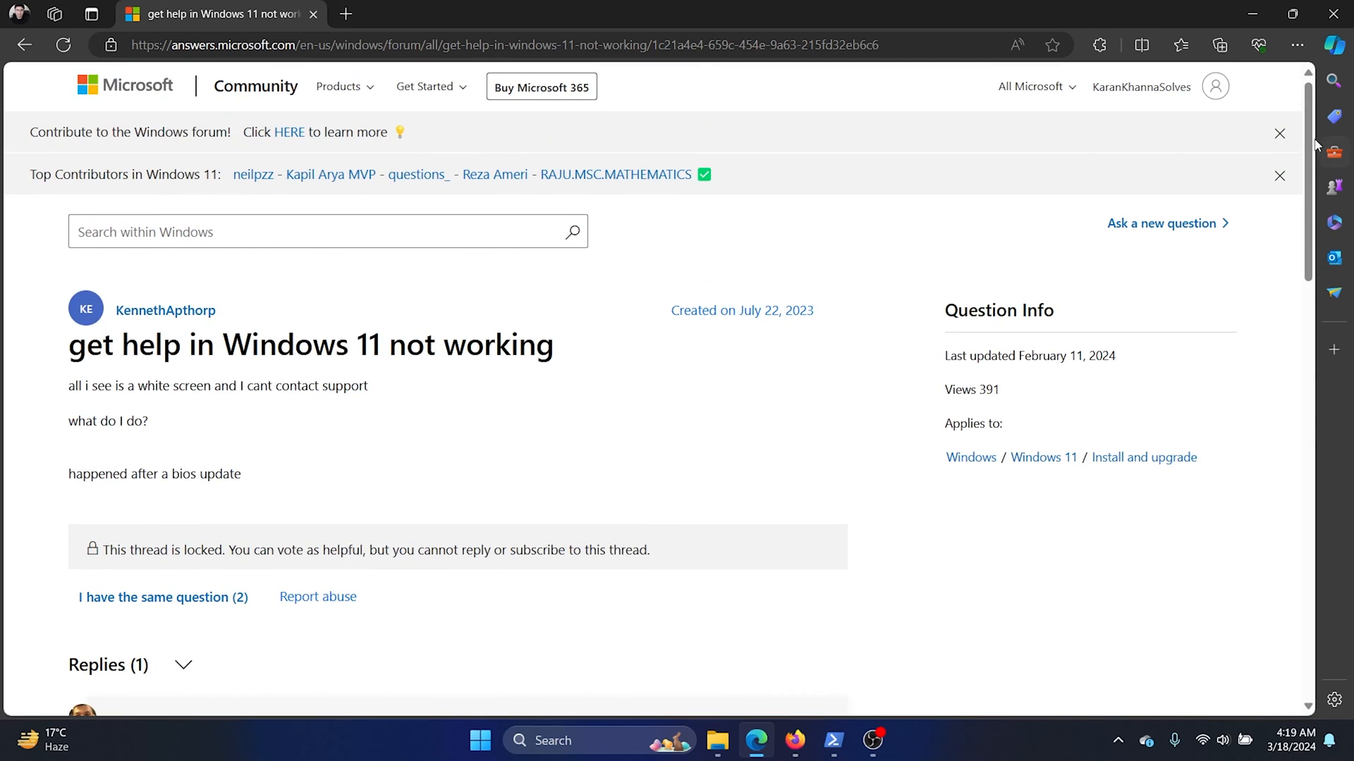
{"action": "mouse_move", "coordinate": [410, 374]}
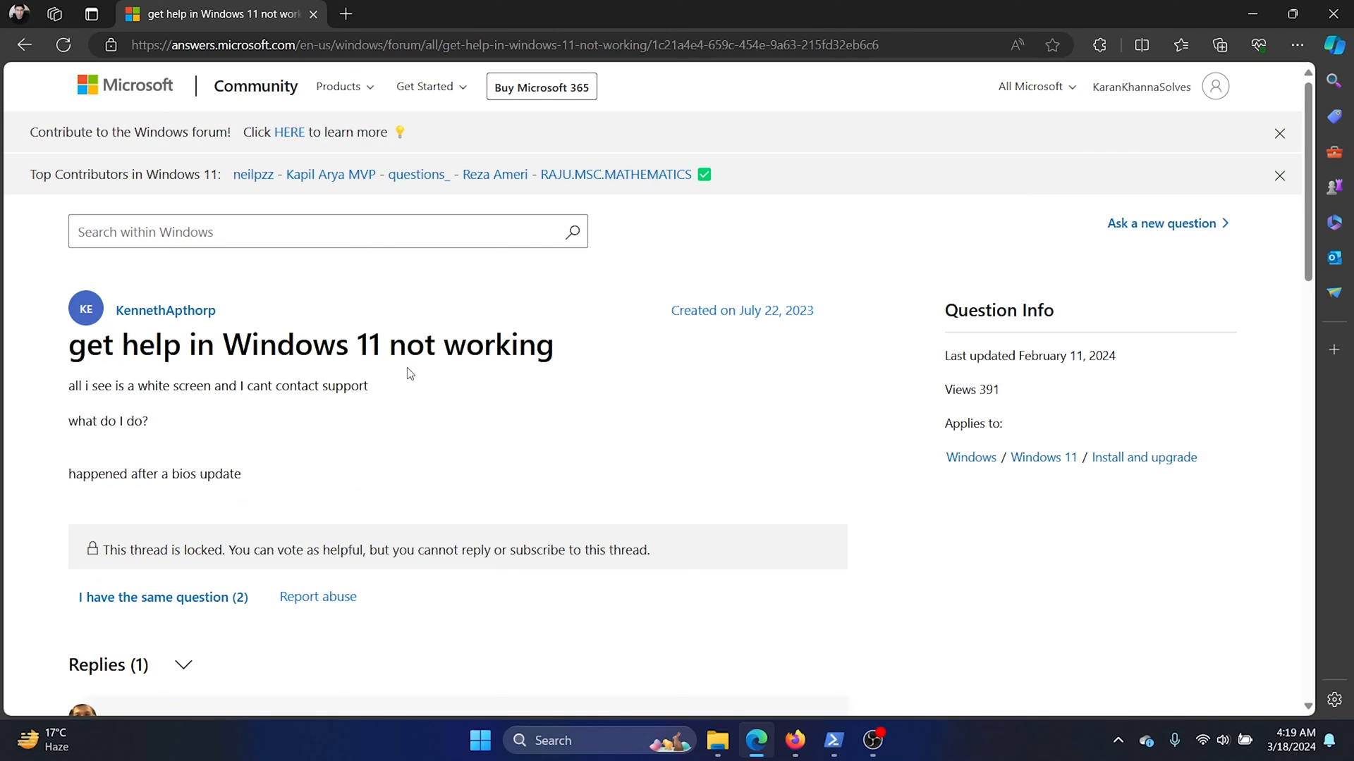